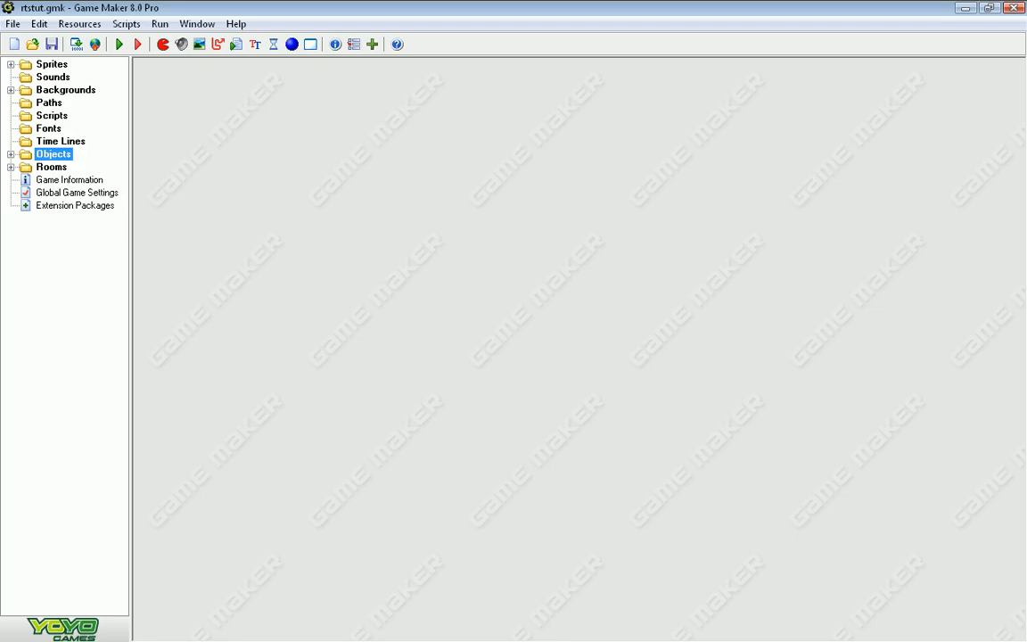
# Expand Sprites and Objects > Buildings to list main_mask, garage_mask, fuel_mask and rock_mask
pyautogui.click(52, 63)
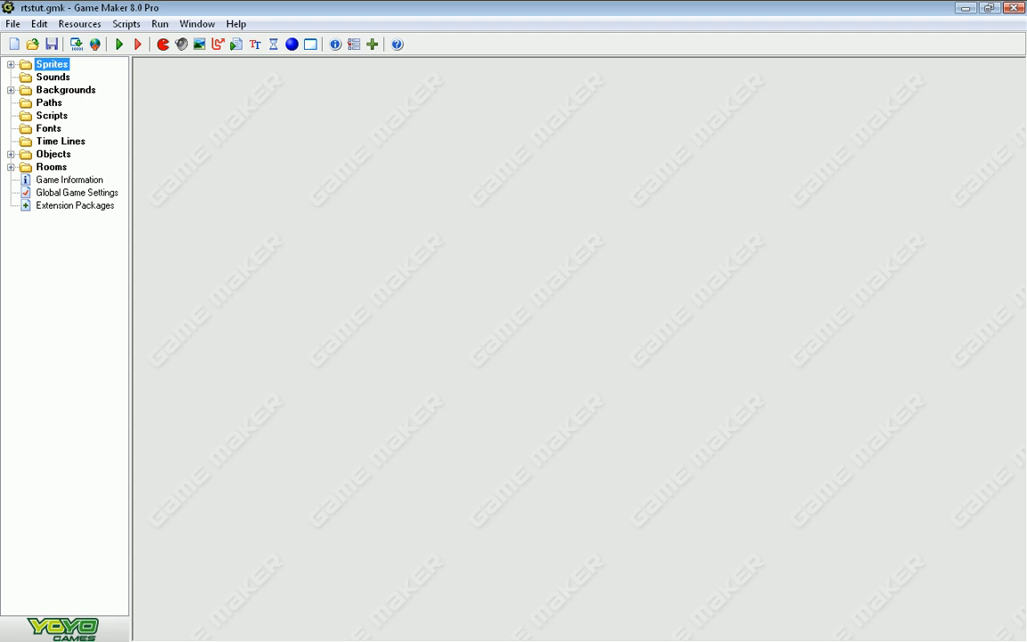
pyautogui.click(10, 65)
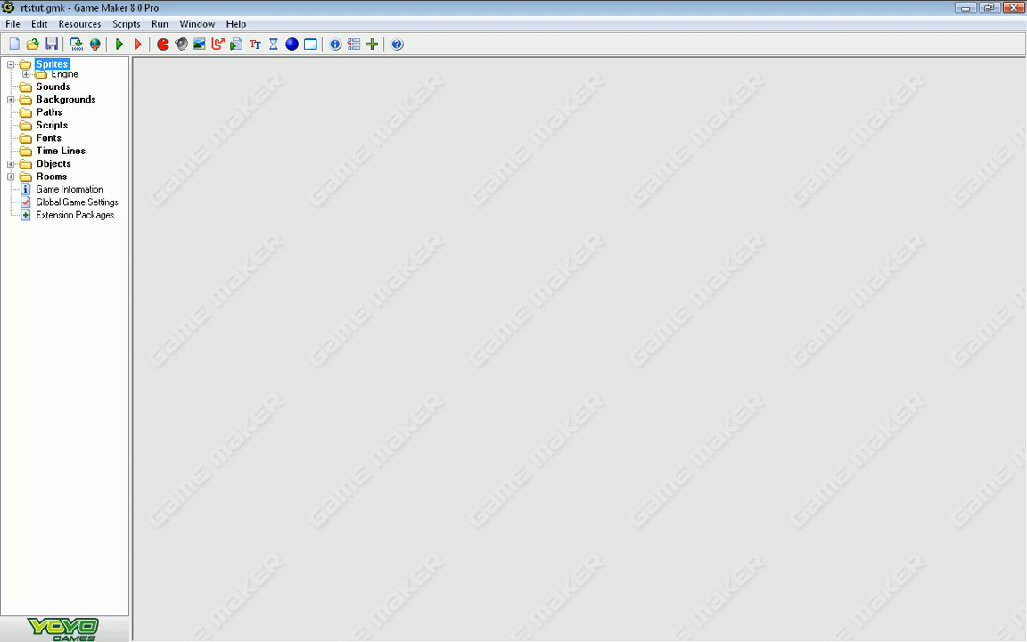
pyautogui.click(10, 74)
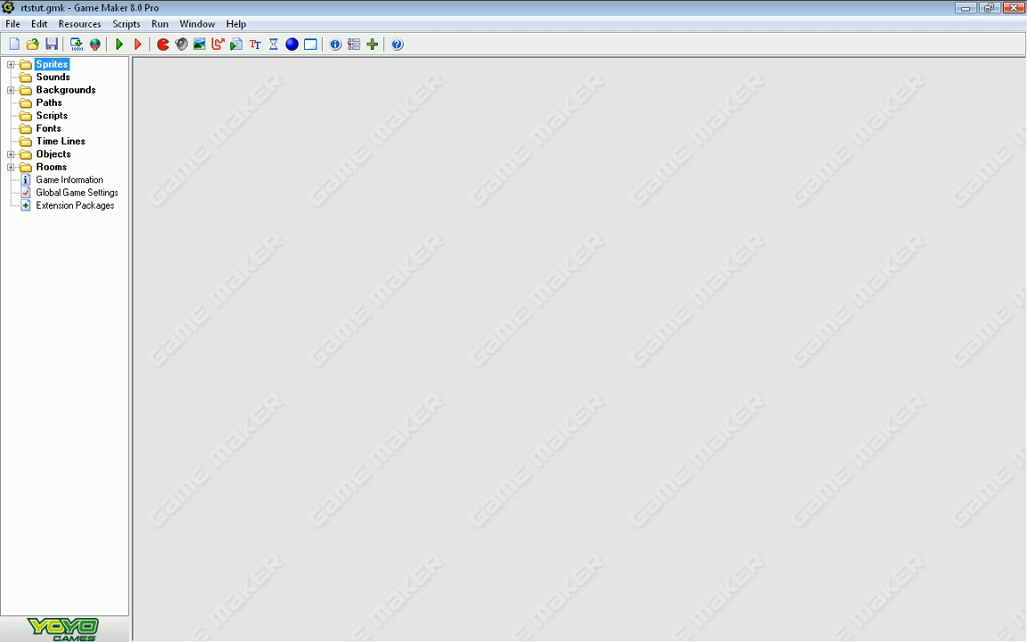
pyautogui.click(10, 64)
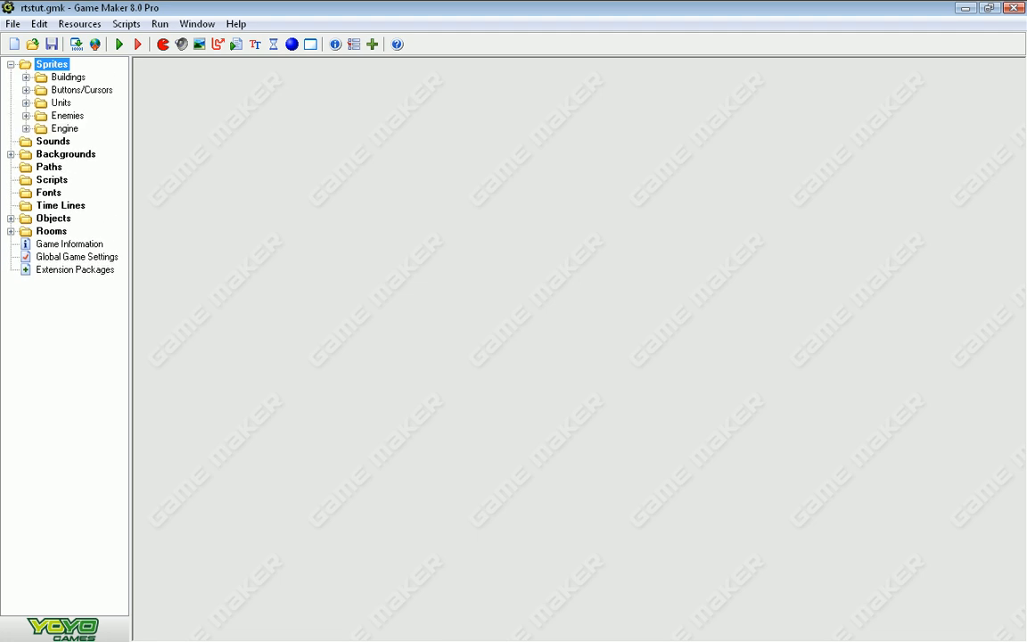
pyautogui.click(66, 153)
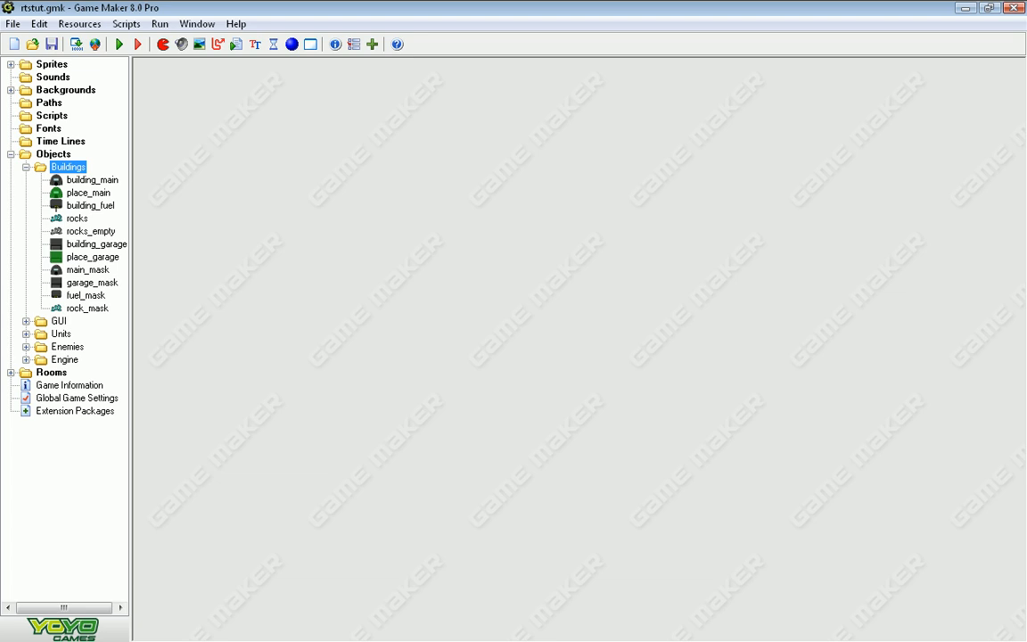
# Open sprite50's editor and Scale transform, then delete sprite50 permanently
pyautogui.click(27, 63)
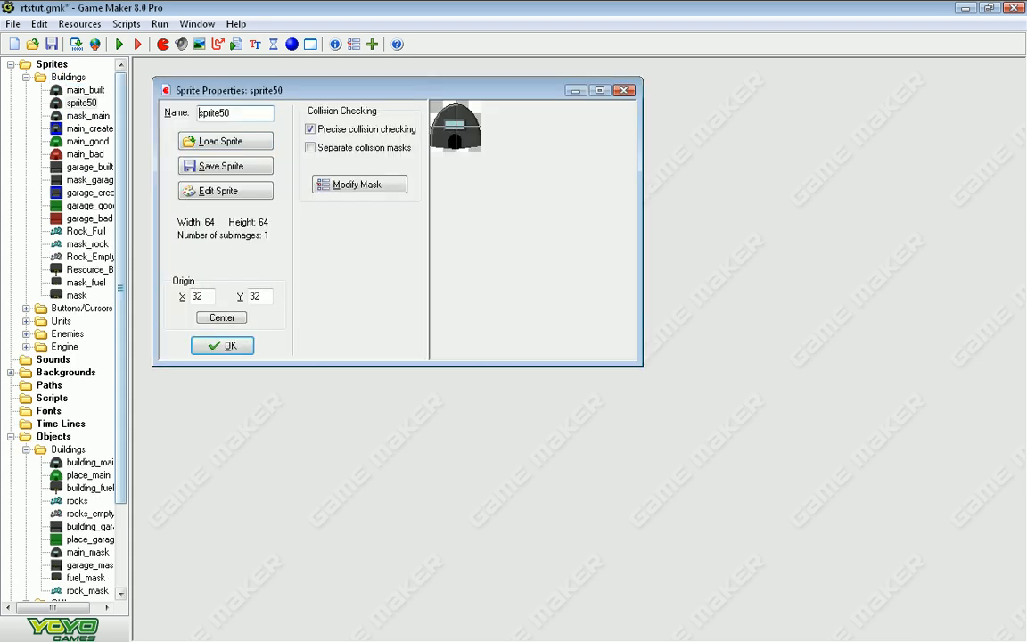
pyautogui.click(217, 191)
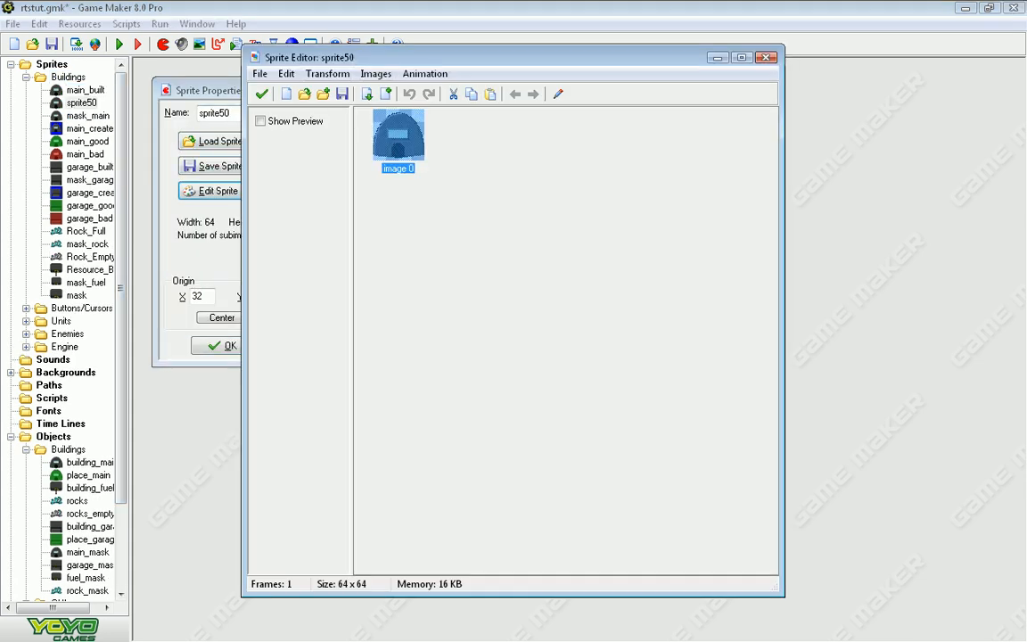
pyautogui.click(327, 74)
pyautogui.write('9')
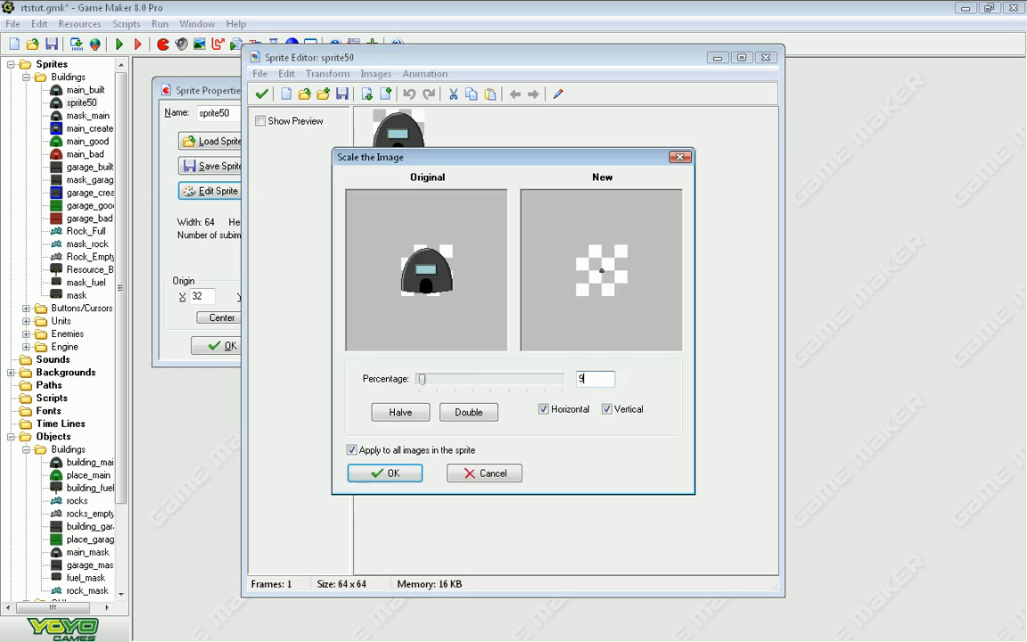
pyautogui.click(385, 473)
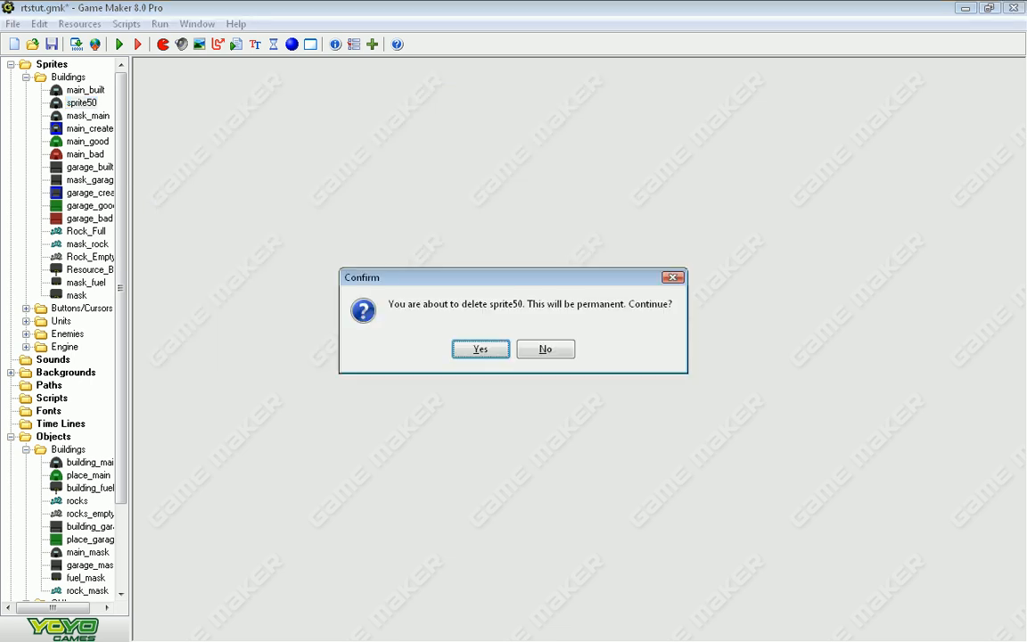
pyautogui.click(480, 349)
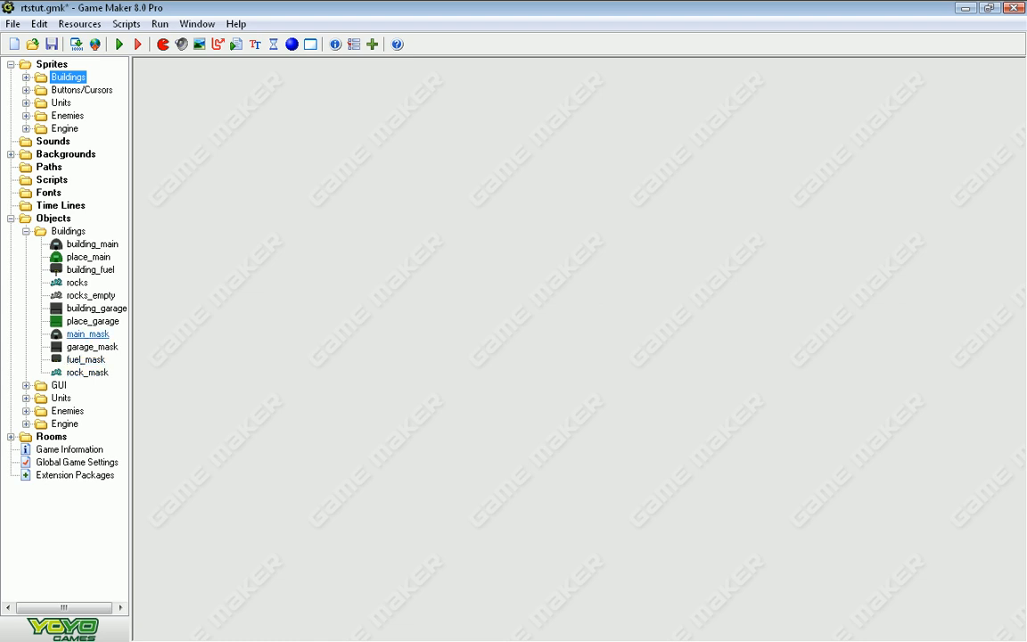
pyautogui.doubleClick(87, 333)
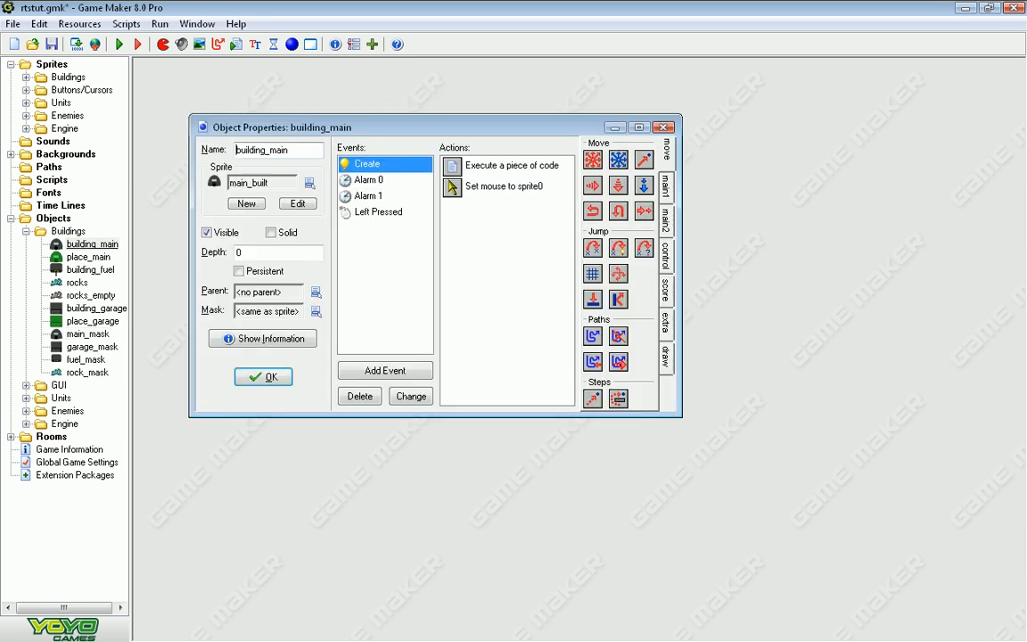
pyautogui.doubleClick(508, 165)
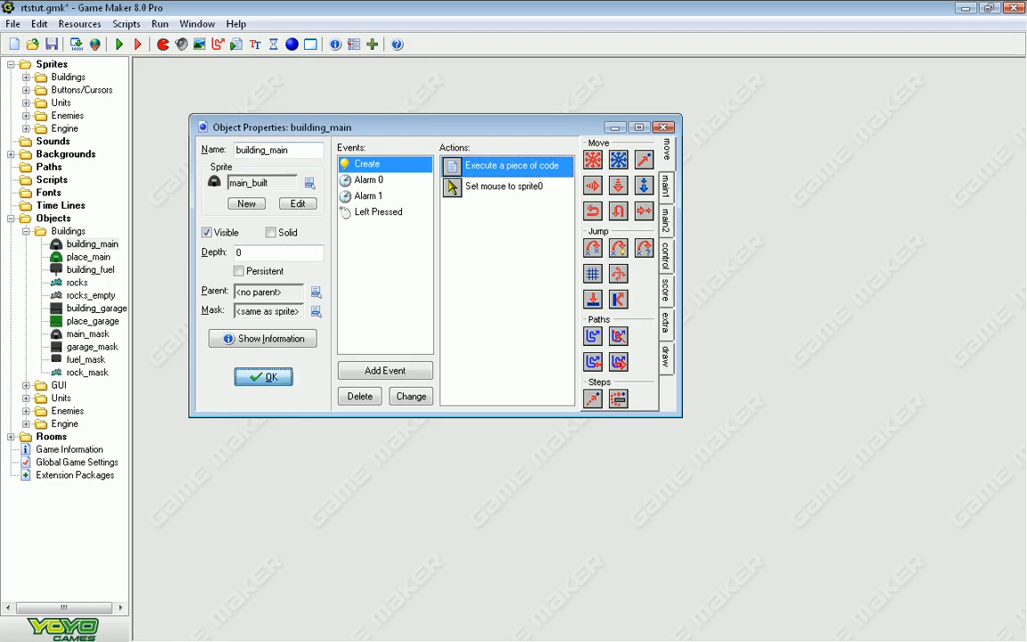
pyautogui.click(263, 376)
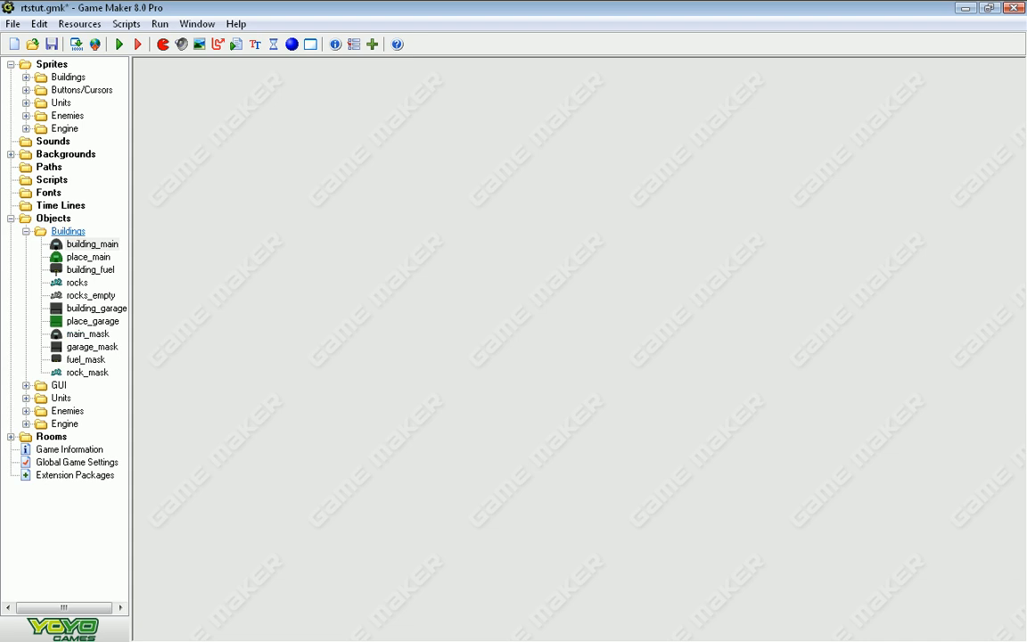
# Inspect main_mask's properties (Solid on, Visible off, mask_main sprite) and close them
pyautogui.doubleClick(88, 333)
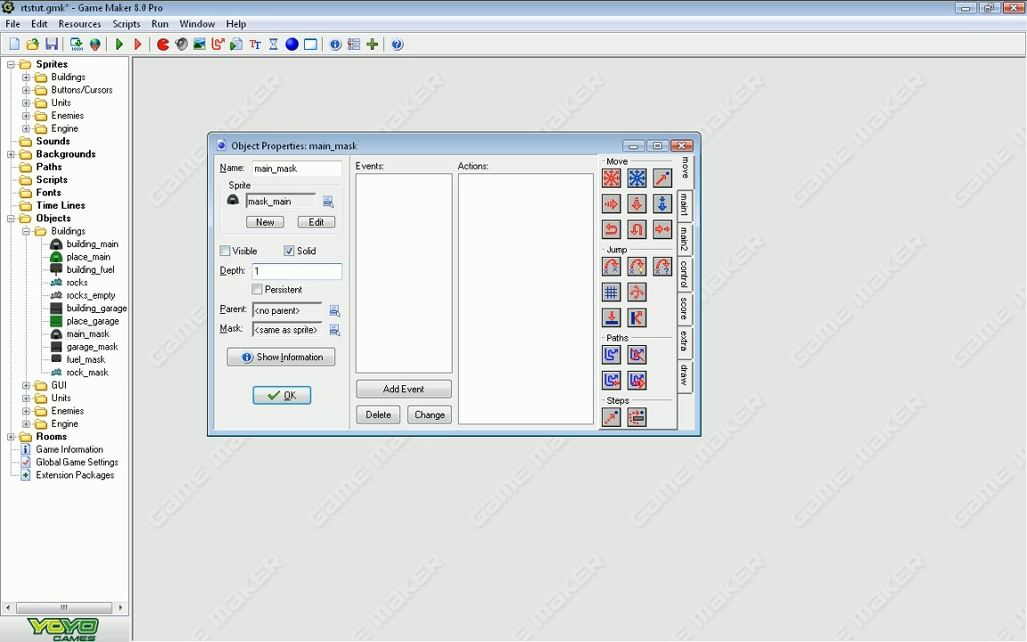
pyautogui.click(280, 395)
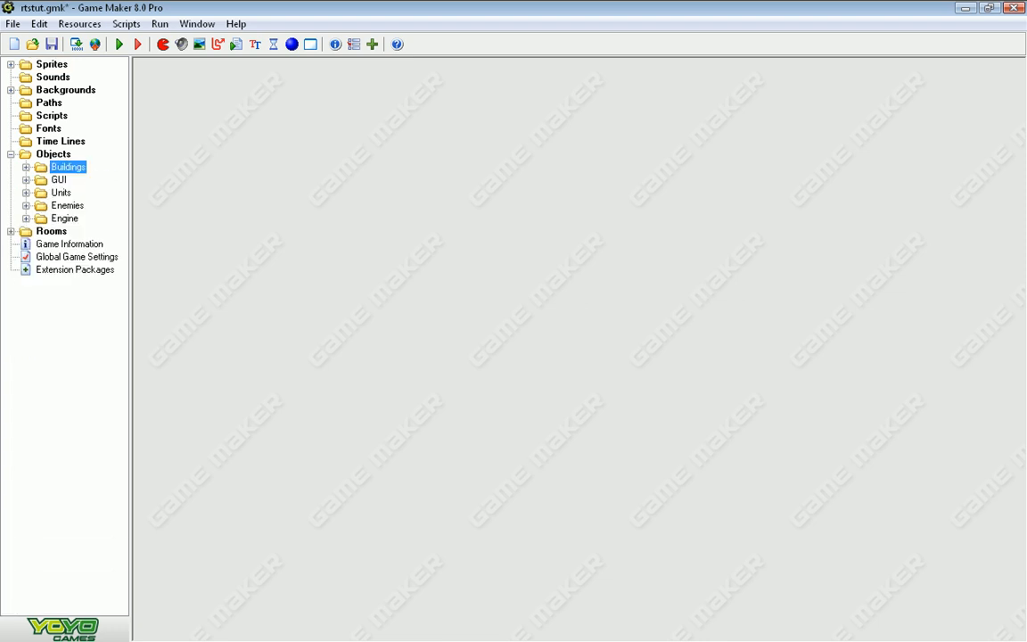
# Open ship_worker from Objects > Units and its Alarm 1 Execute Code action
pyautogui.click(61, 192)
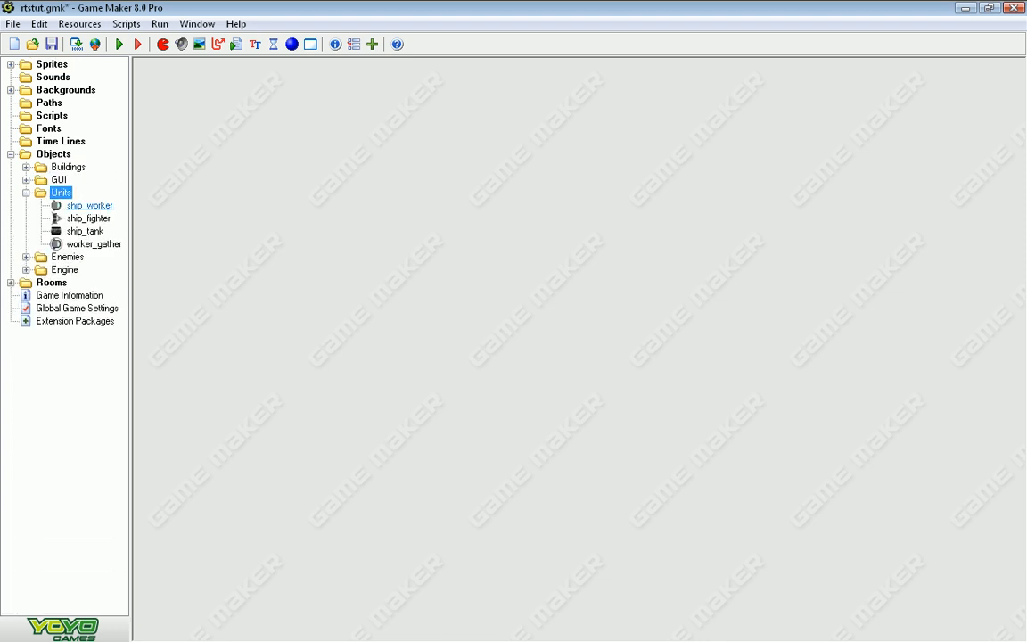
pyautogui.doubleClick(89, 205)
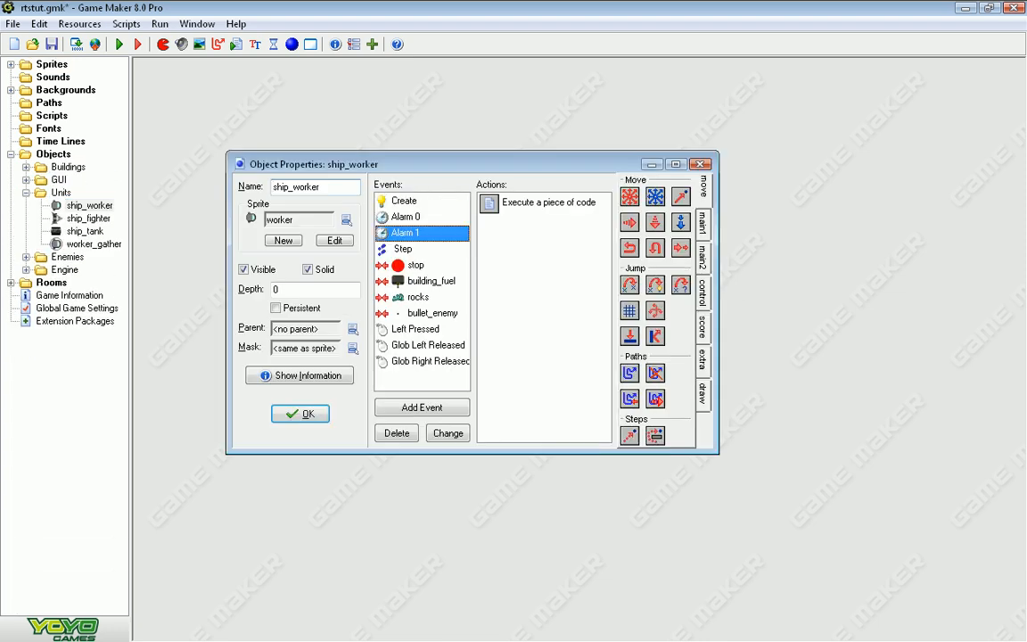
pyautogui.doubleClick(544, 203)
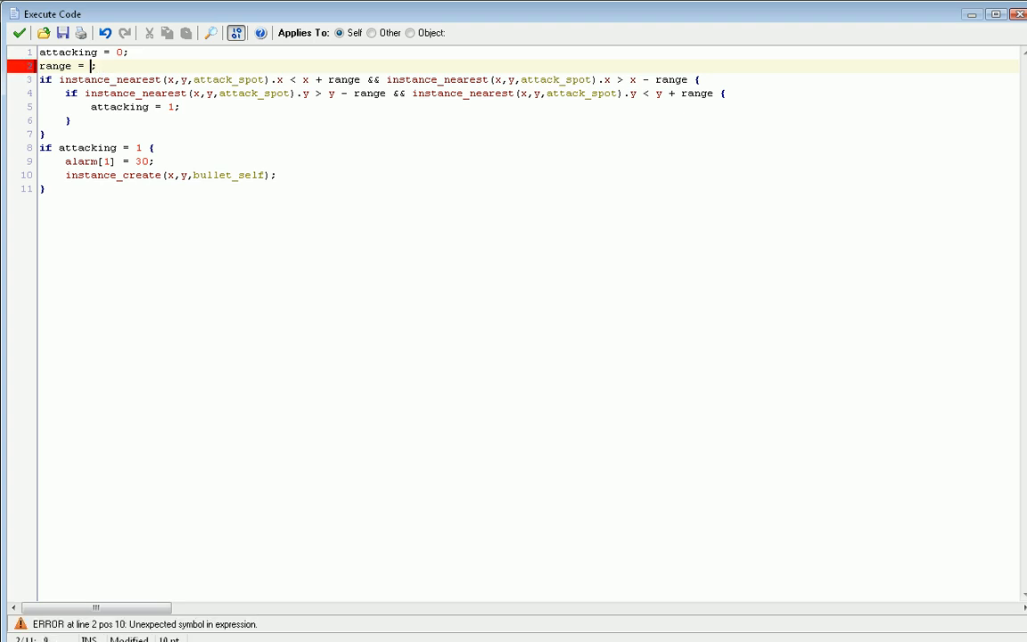
# Enter 64 as the range value in ship_worker's Alarm 1 code
pyautogui.write('6')
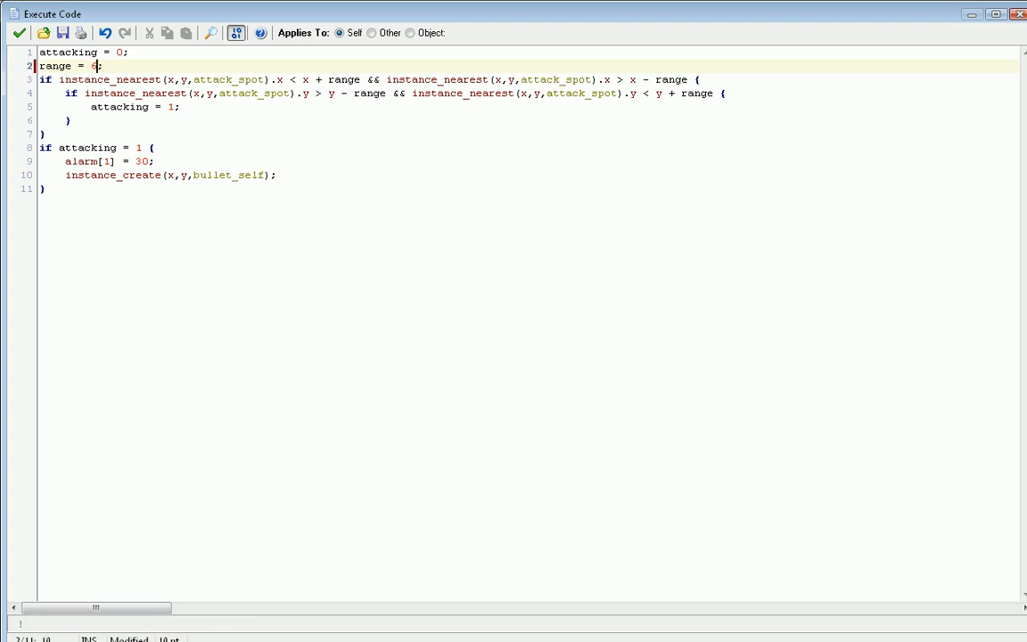
pyautogui.write('4')
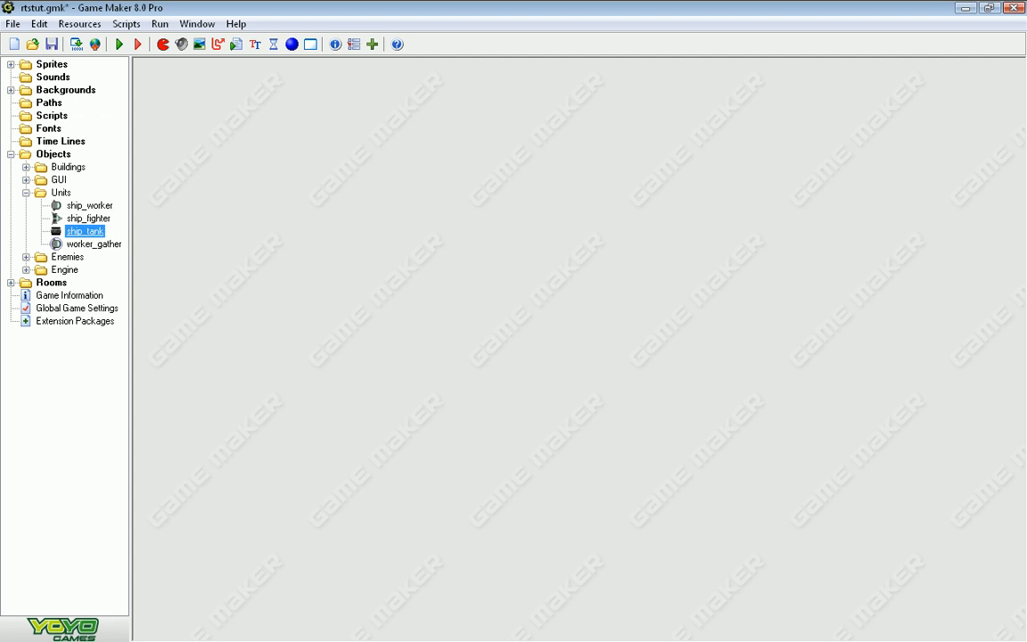
# Open ship_tank's properties and its Step event Execute Code action
pyautogui.doubleClick(84, 231)
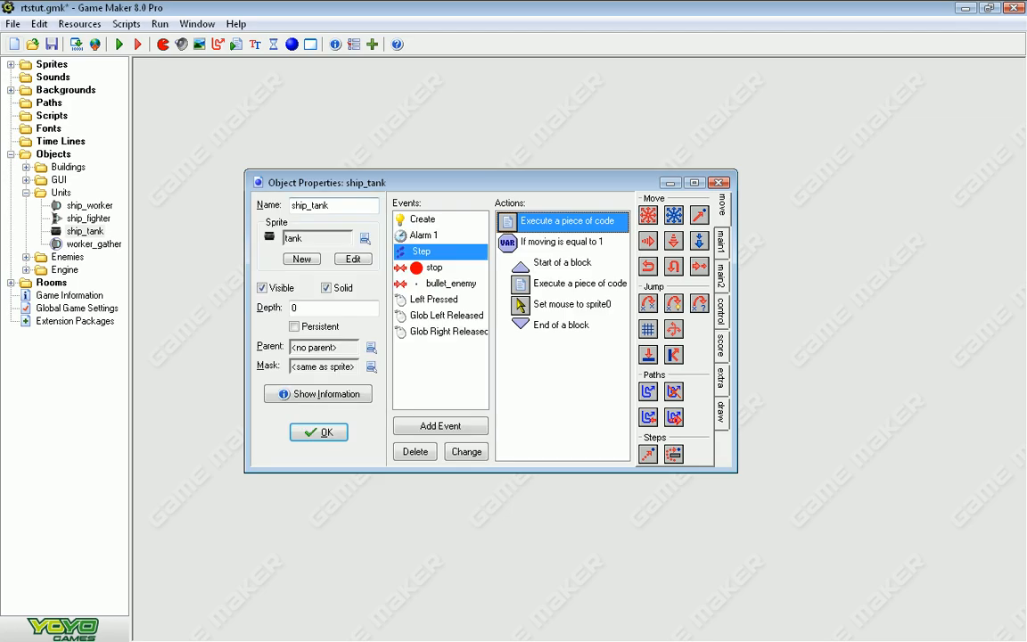
pyautogui.doubleClick(566, 220)
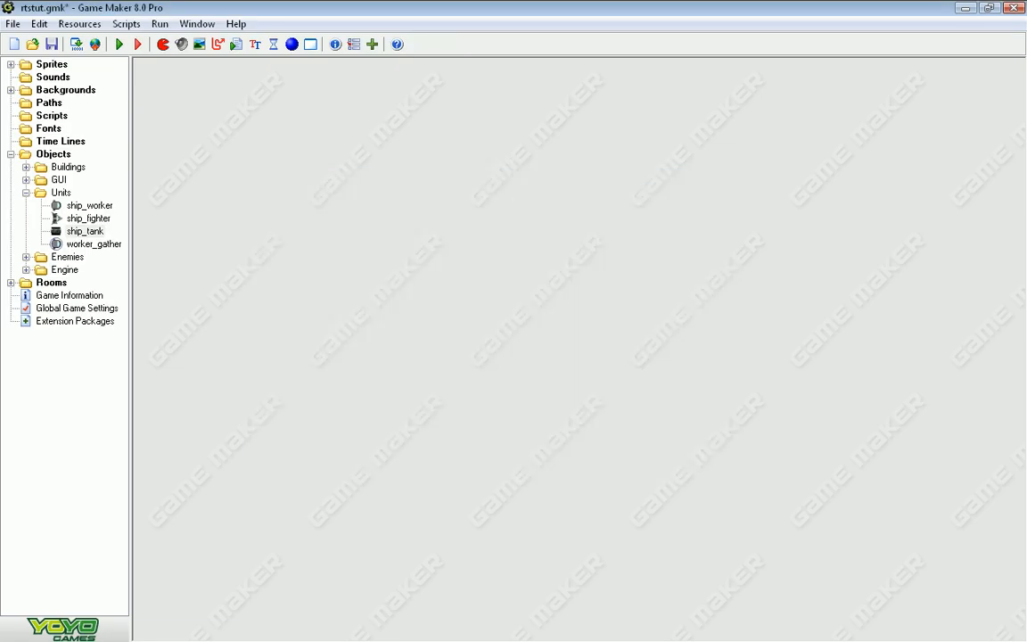
pyautogui.click(25, 153)
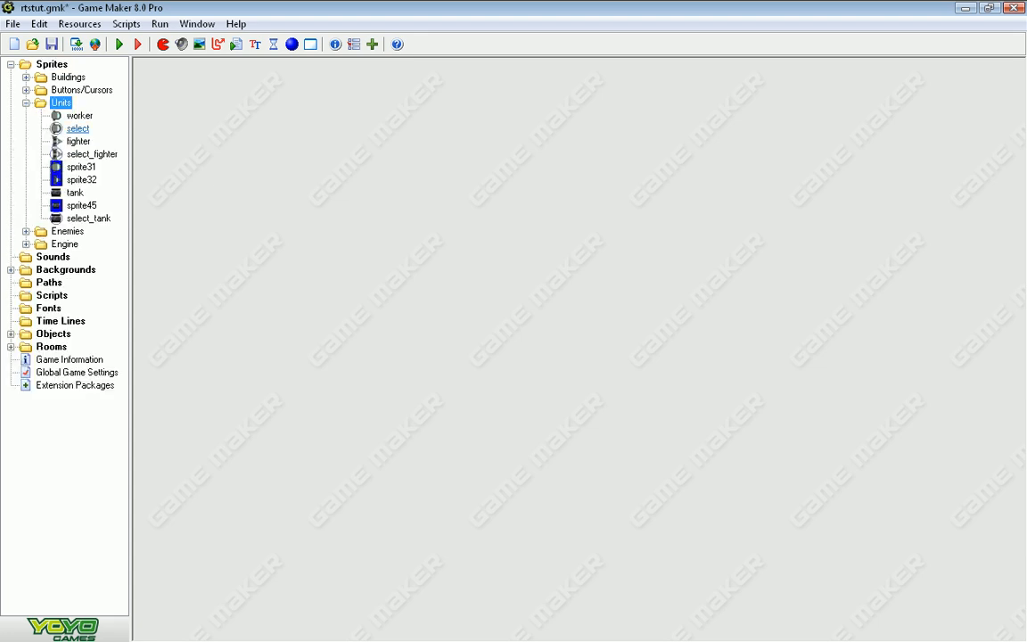
pyautogui.doubleClick(88, 219)
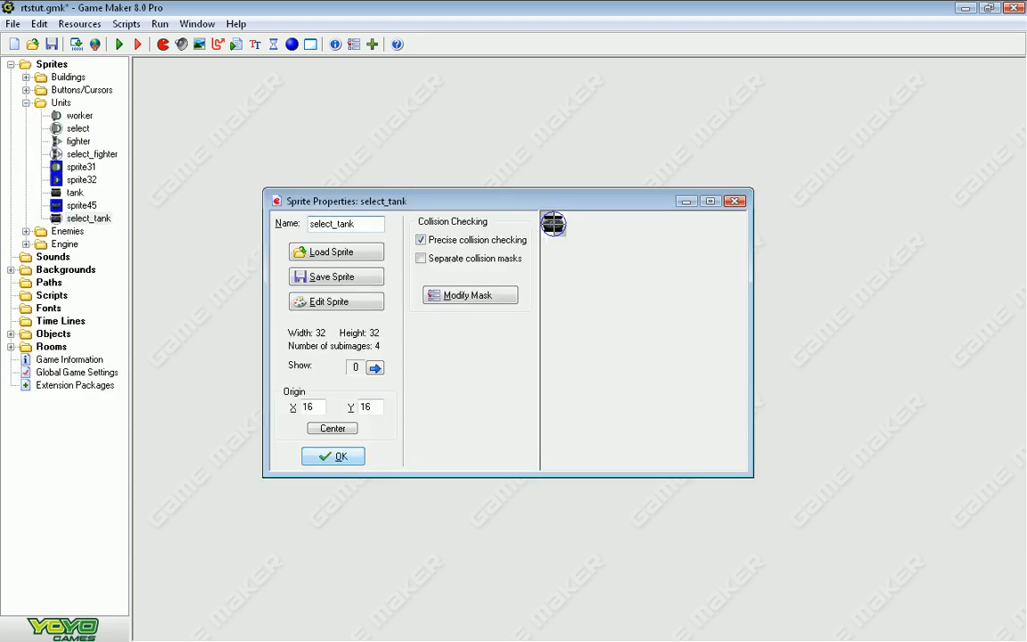
pyautogui.click(336, 301)
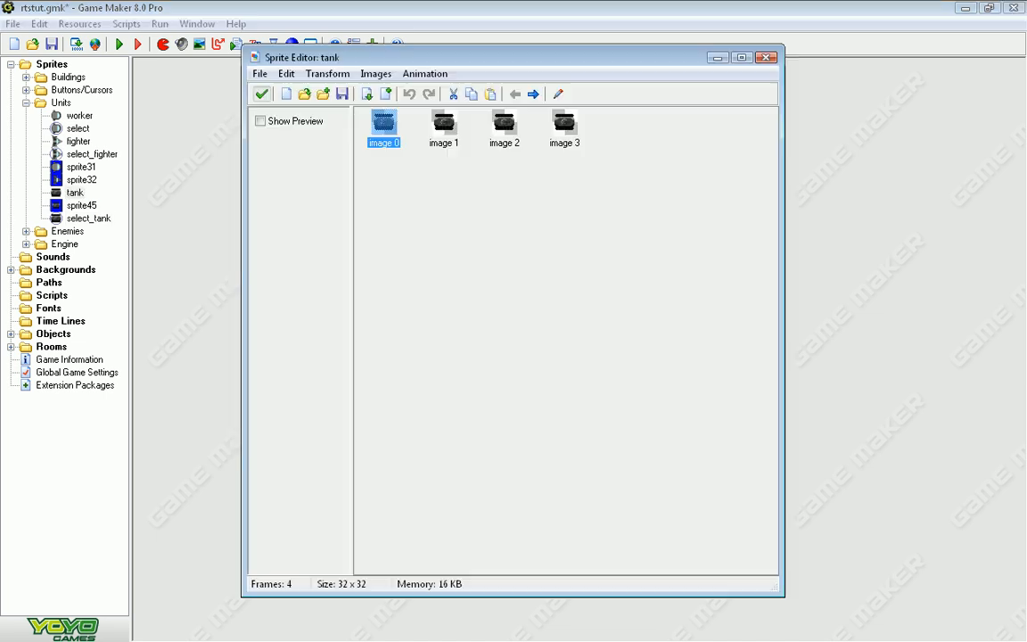
pyautogui.doubleClick(383, 123)
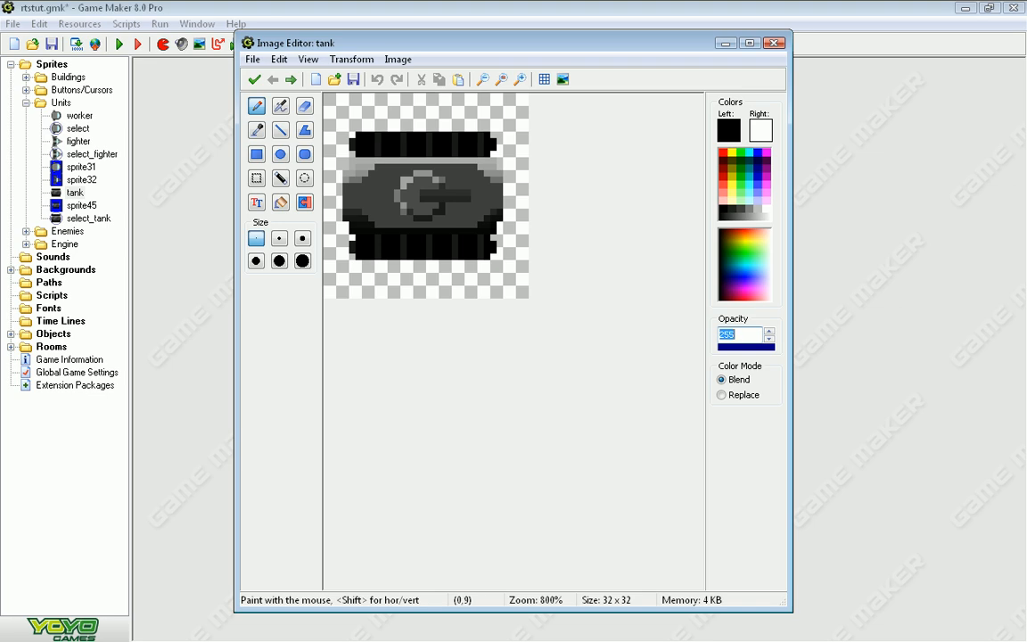
pyautogui.click(254, 79)
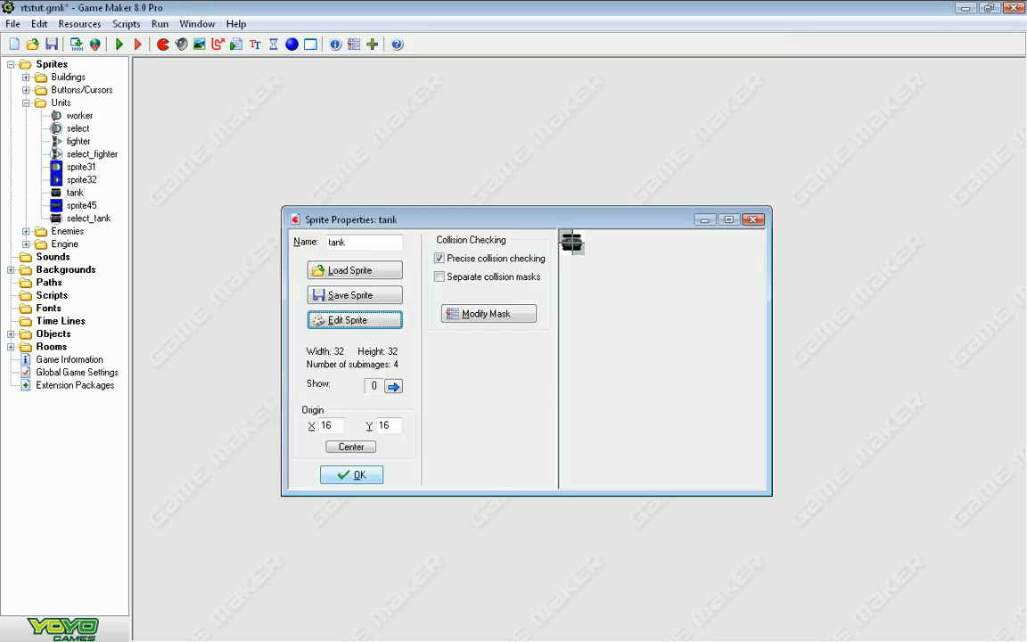
pyautogui.click(352, 473)
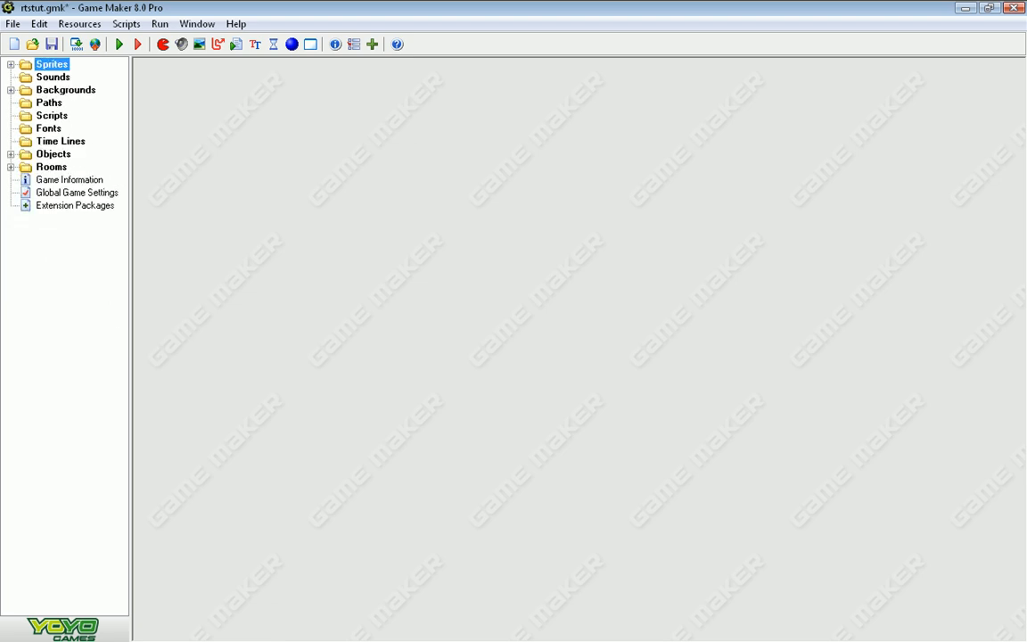
# Save rtstut.gmk, then review the scrolling object under Objects > Engine and close it
pyautogui.click(51, 44)
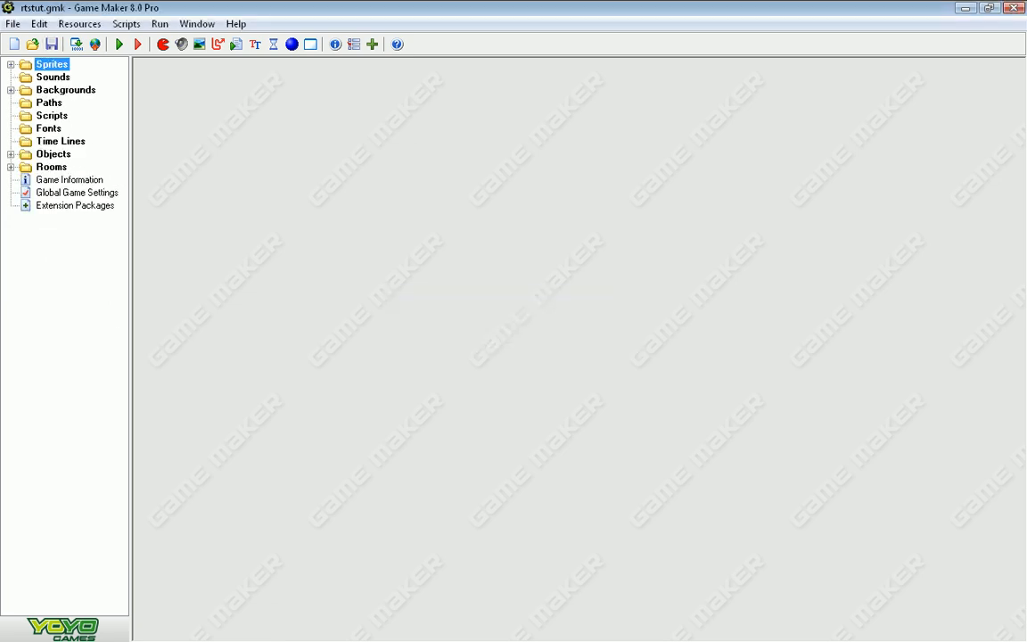
pyautogui.click(10, 154)
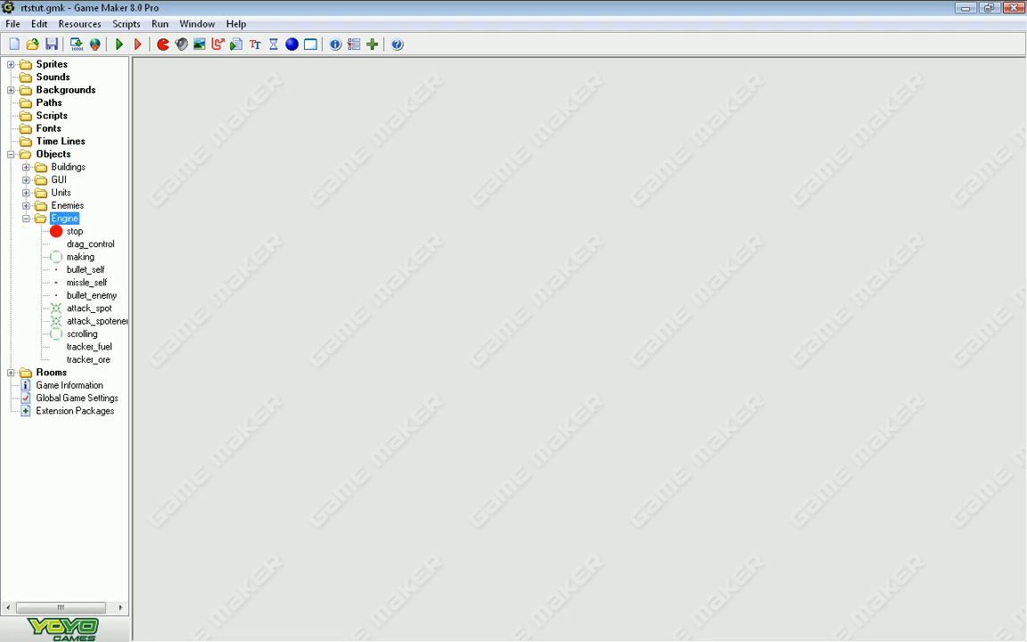
pyautogui.doubleClick(81, 333)
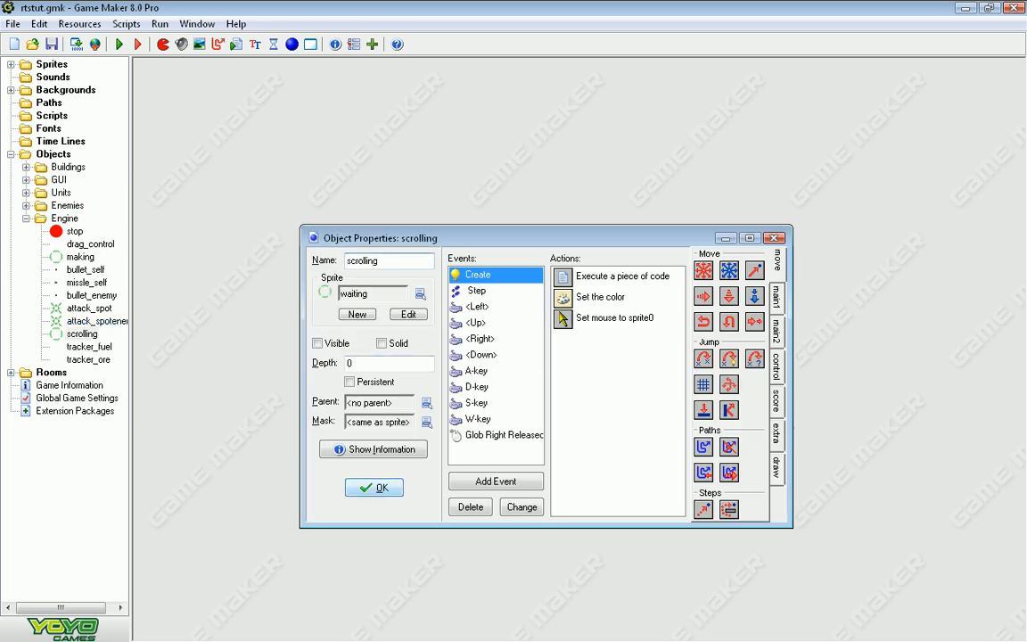
pyautogui.click(373, 487)
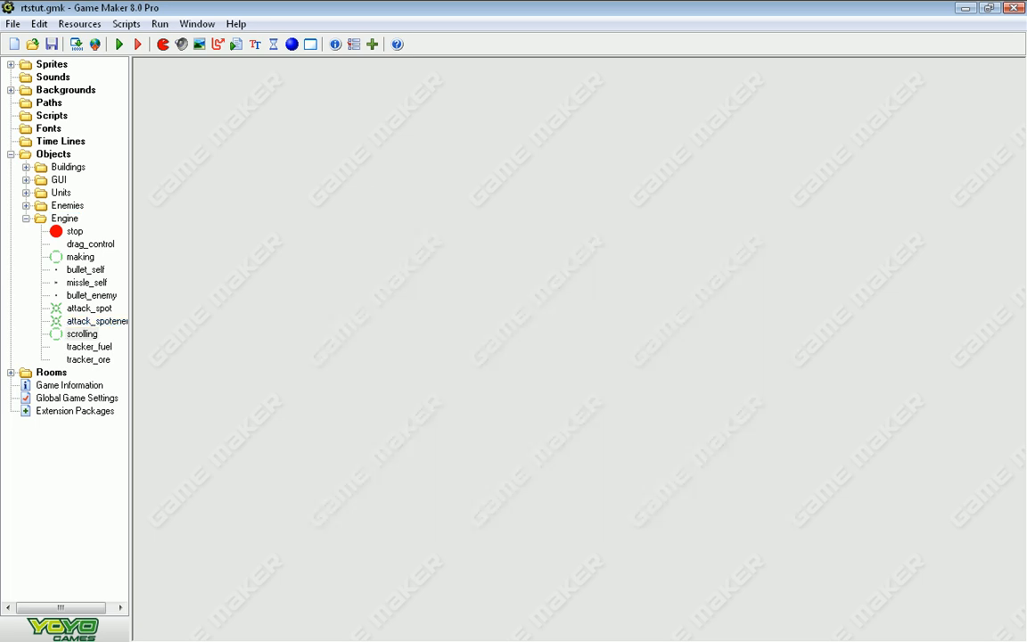
# Confirm place_main's Step check for scrolling at mouse_x, mouse_y and enter 'place' in its code
pyautogui.doubleClick(88, 192)
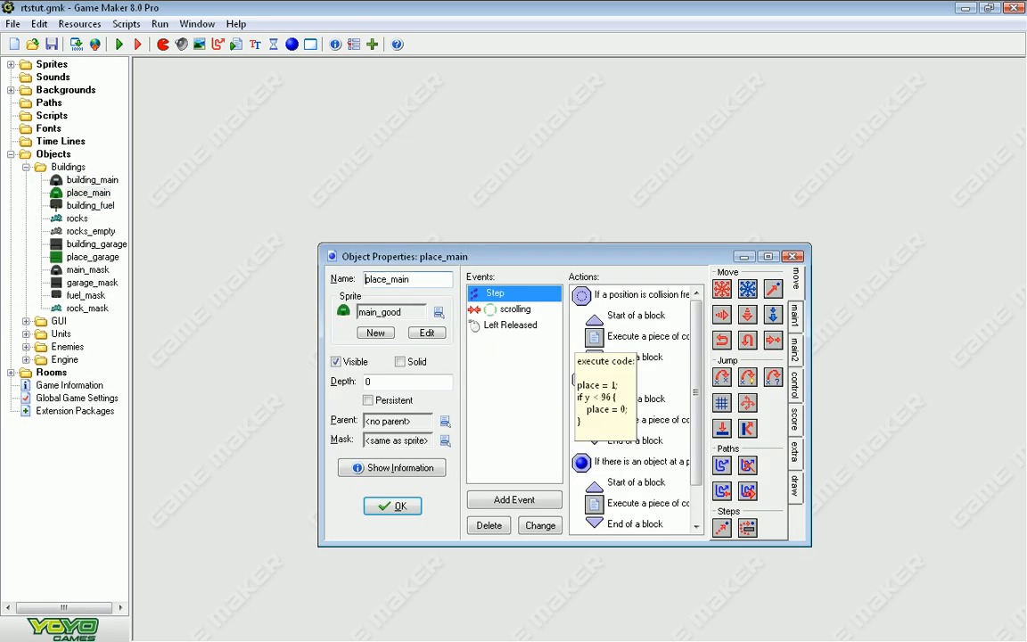
pyautogui.click(514, 308)
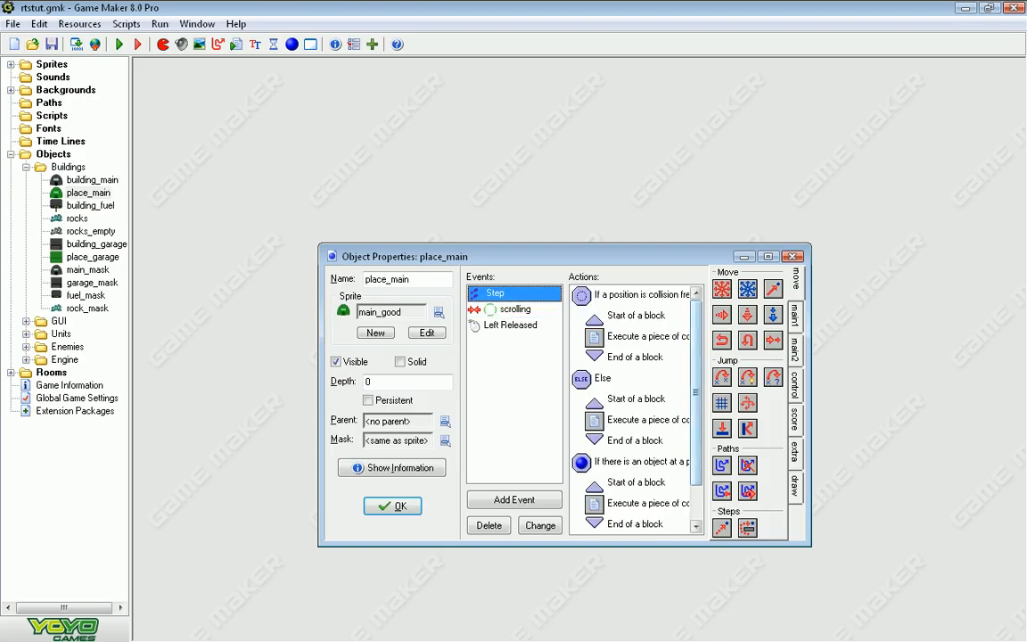
pyautogui.scroll(-3)
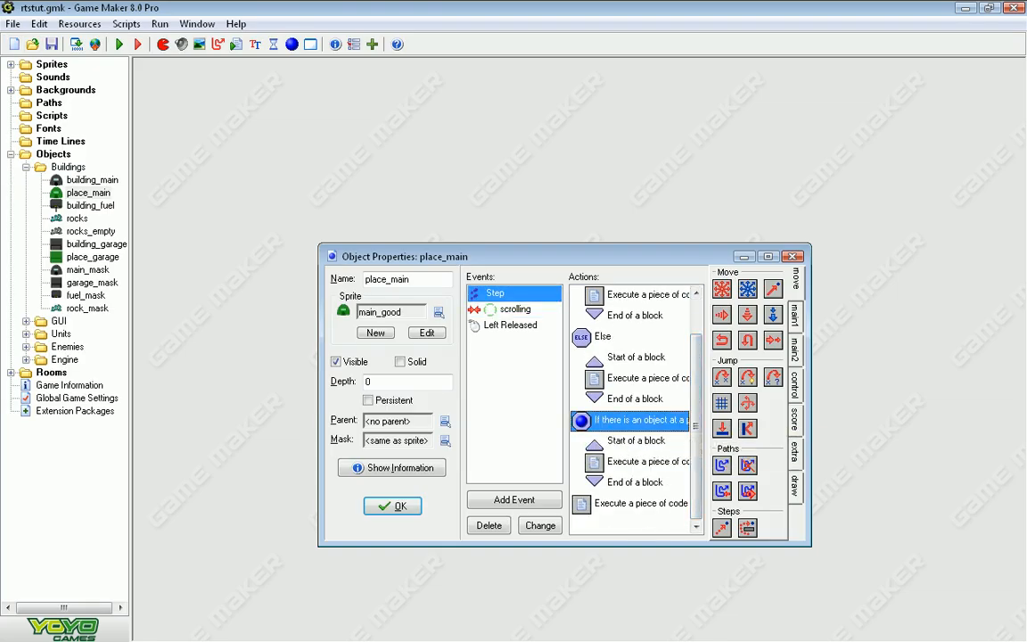
pyautogui.doubleClick(637, 420)
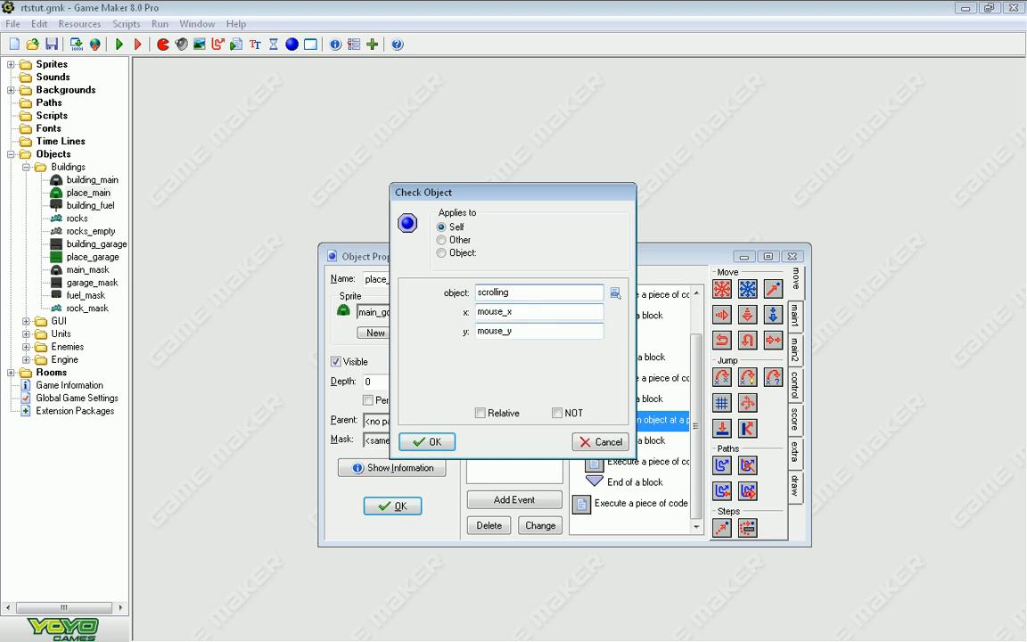
pyautogui.click(426, 442)
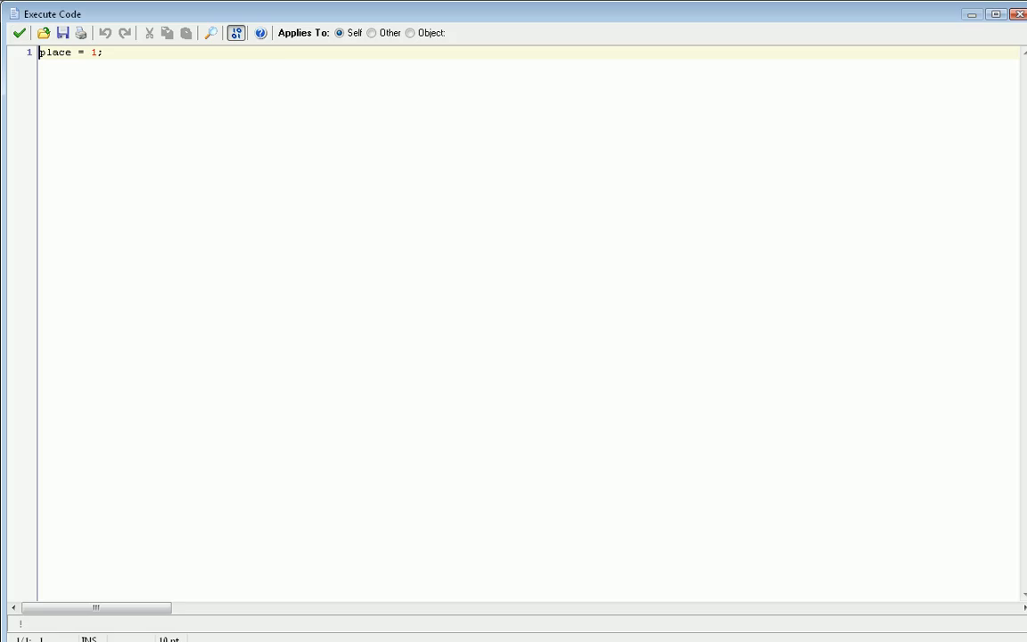
pyautogui.write('place')
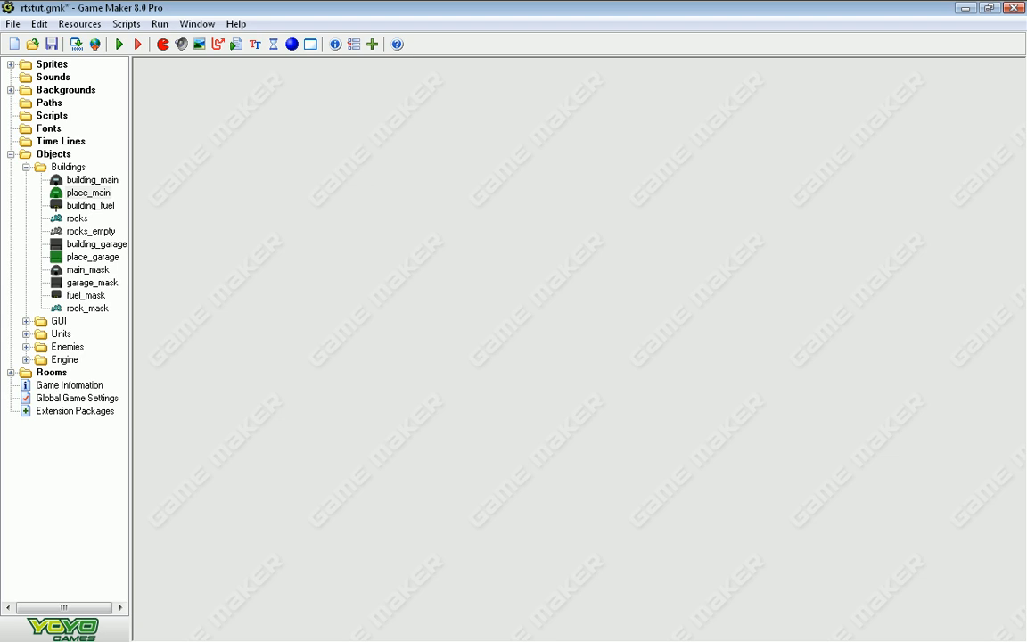
# Collapse the Objects folder in the resource tree
pyautogui.doubleClick(89, 193)
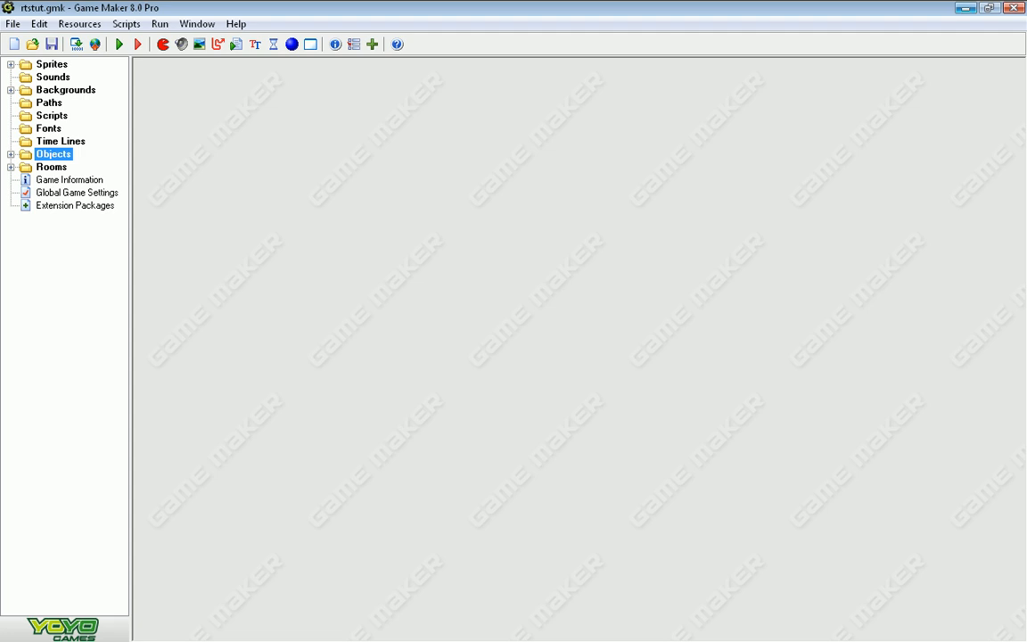
pyautogui.moveTo(966, 8)
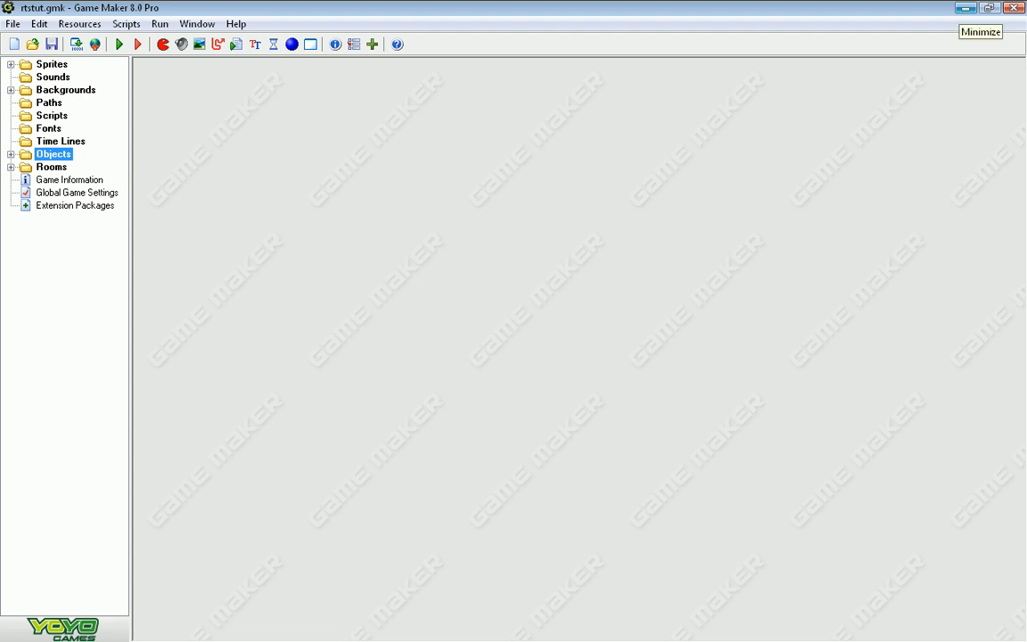